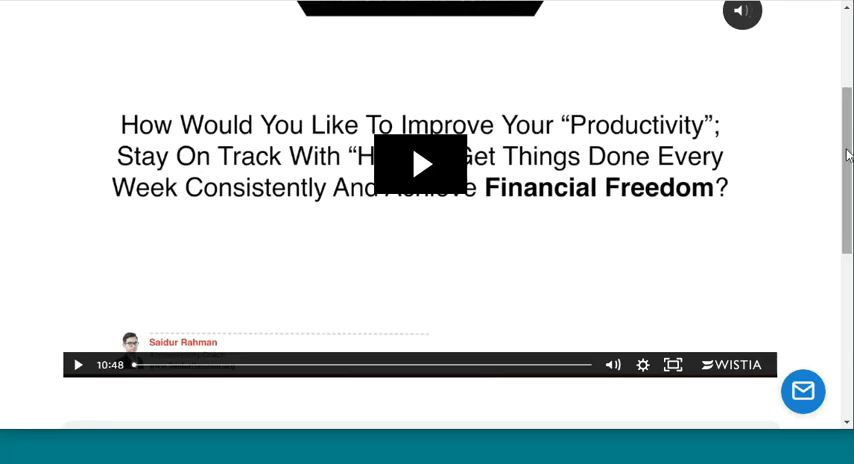
# Scroll down to the Wistia video and open the page's context menu
pyautogui.scroll(-3)
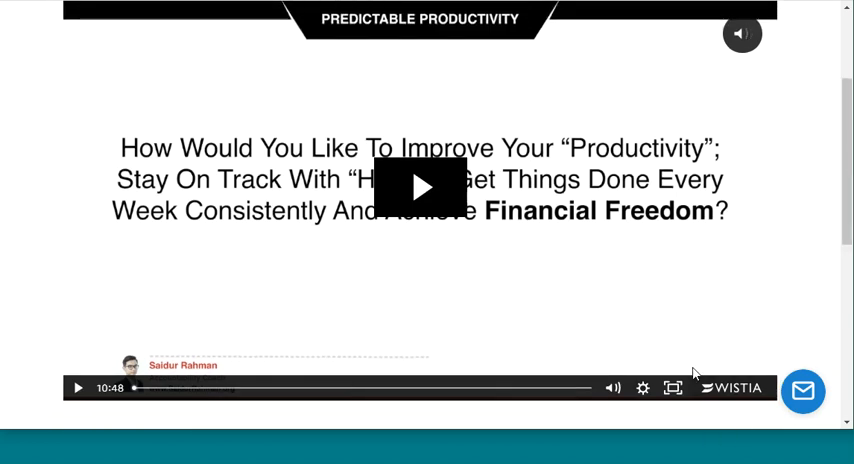
pyautogui.rightClick(30, 195)
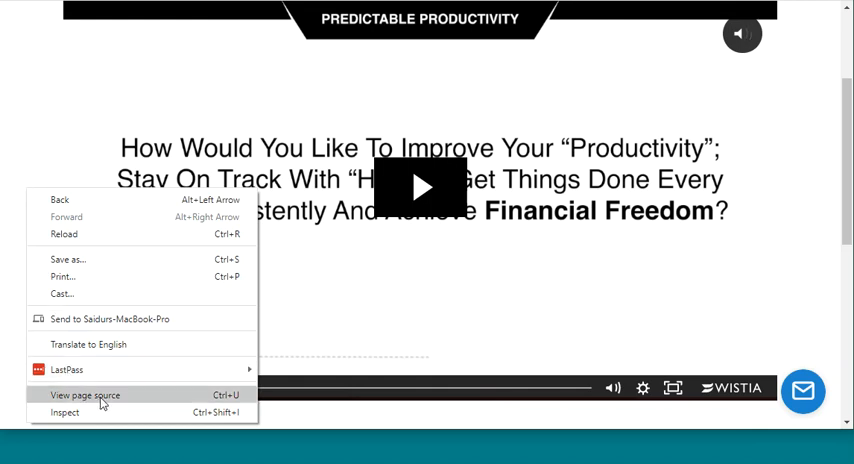
# View the landing page's HTML source and scroll through its head scripts
pyautogui.click(84, 394)
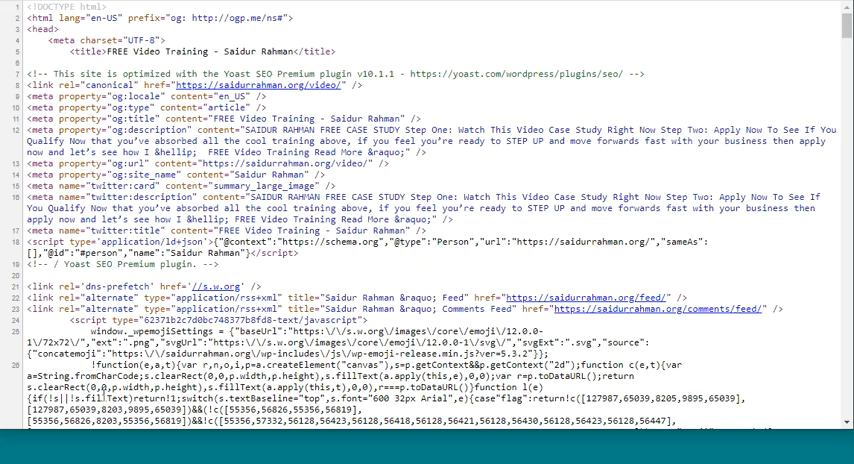
pyautogui.scroll(-3)
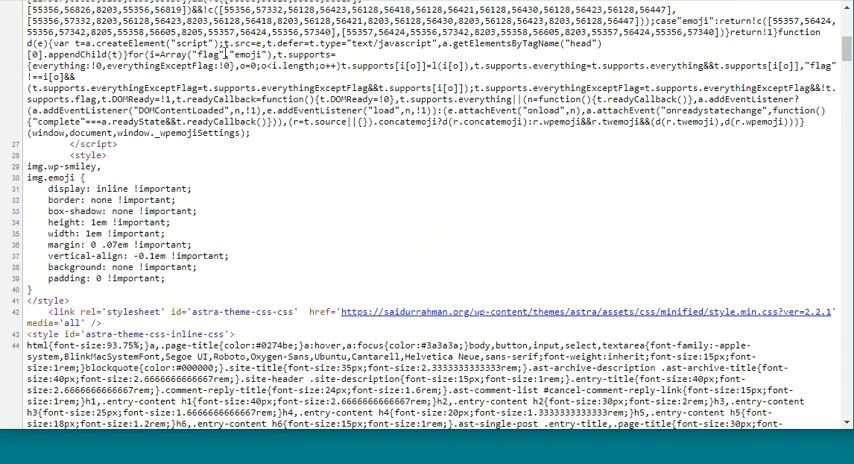
pyautogui.moveTo(689, 157)
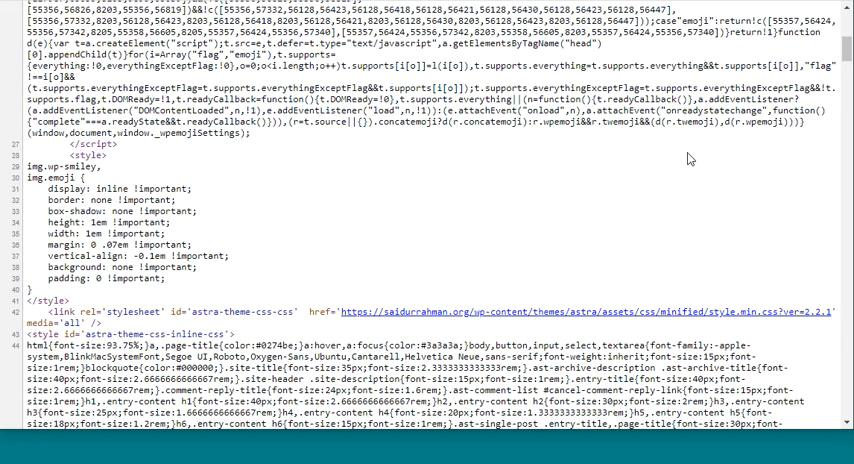
pyautogui.moveTo(690, 158)
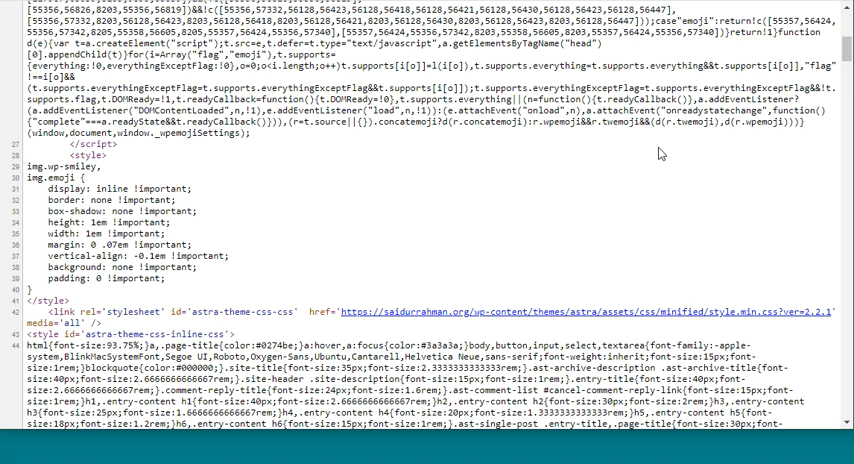
pyautogui.moveTo(648, 188)
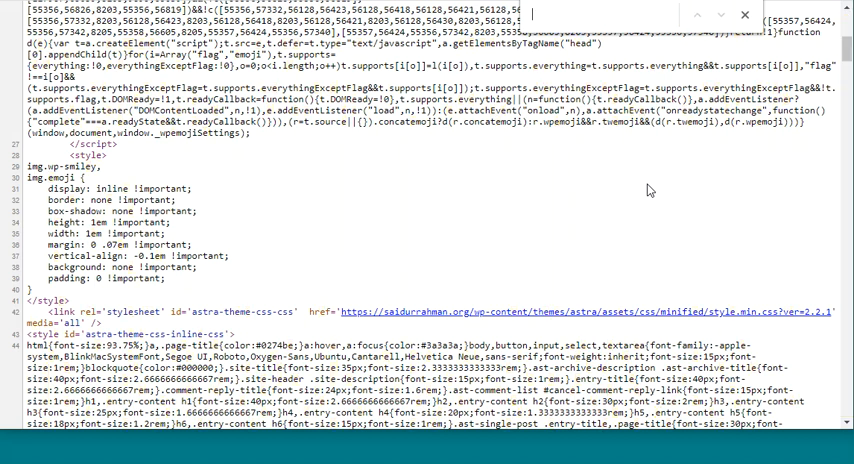
# Search the source for 'wistia/embed' and copy the fast.wistia.net iframe link address
pyautogui.write('wistia/')
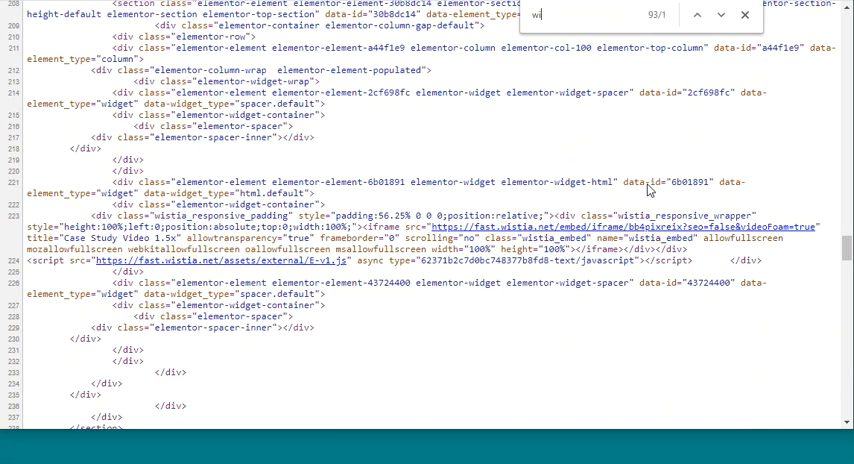
pyautogui.write('embed/ifra')
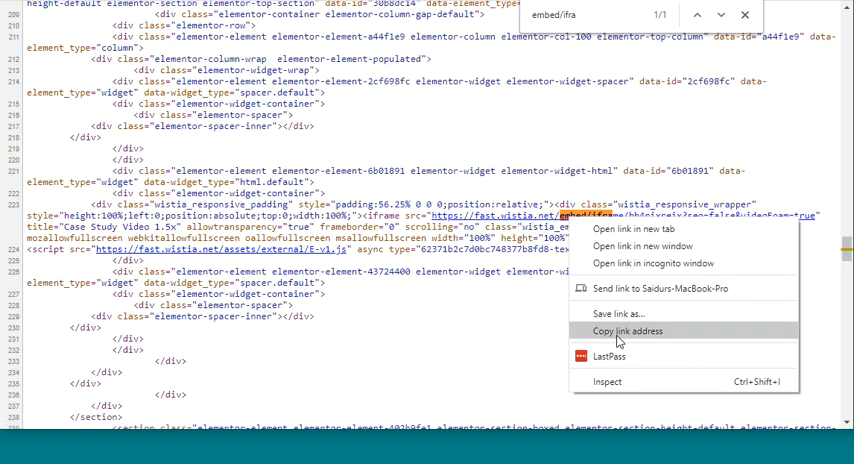
pyautogui.click(628, 331)
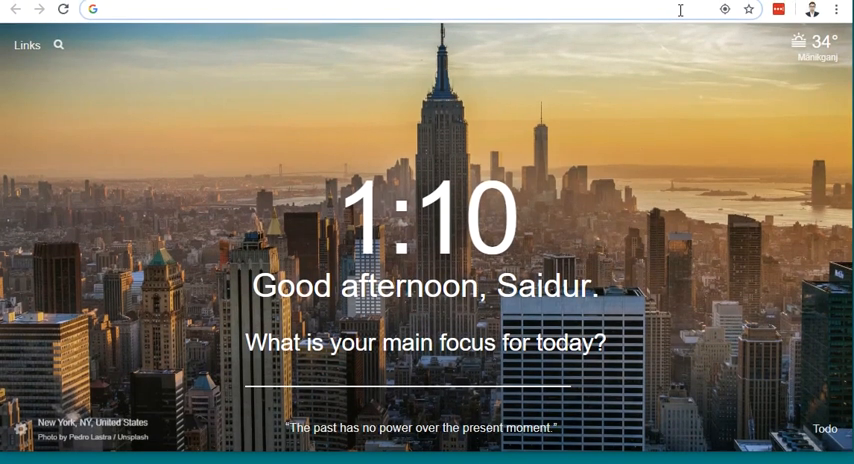
# Search 'clip converter' from a new tab and open the ClipConverter.cc result
pyautogui.write('clip')
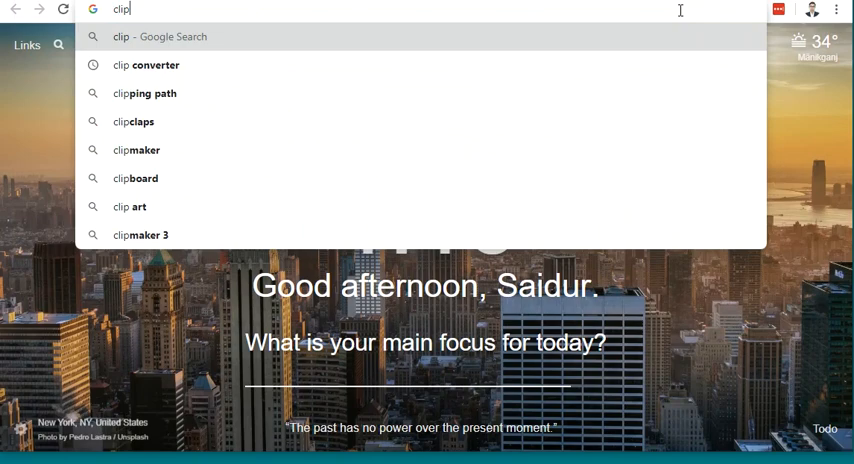
pyautogui.click(146, 65)
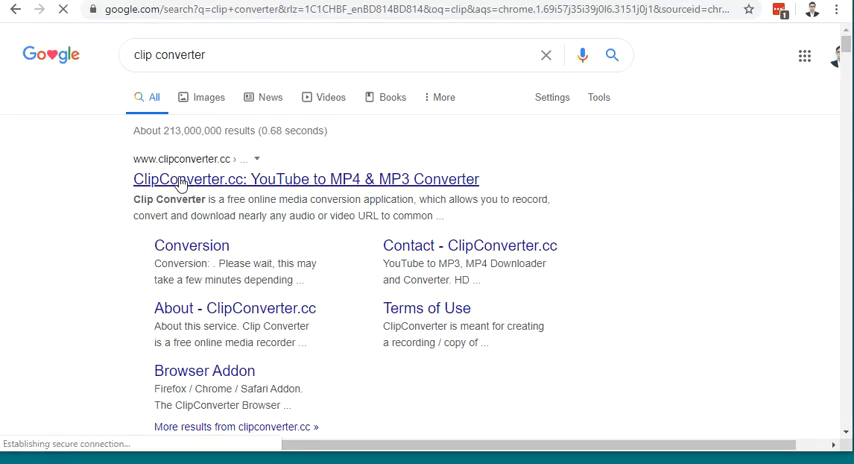
pyautogui.click(305, 179)
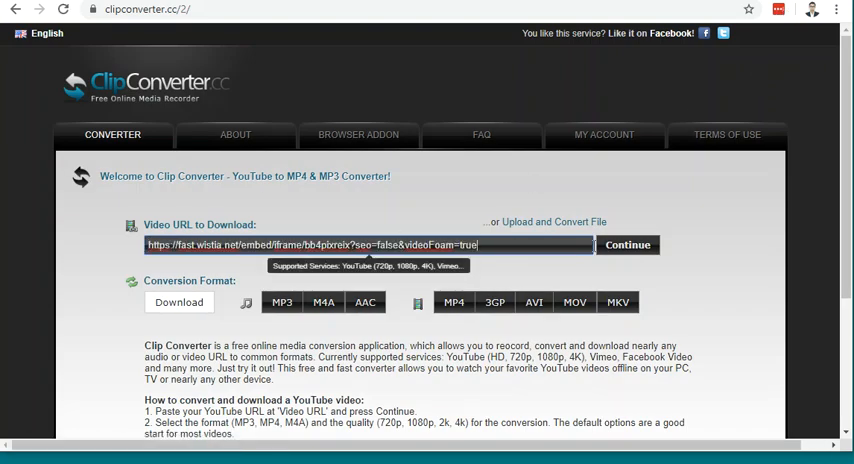
# Submit the pasted Wistia embed URL to detect the media, then scroll to the format options
pyautogui.click(627, 245)
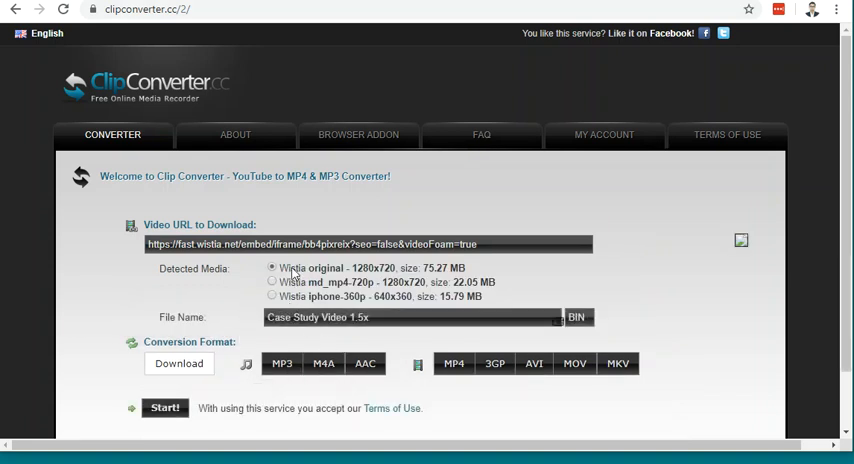
pyautogui.moveTo(454, 363)
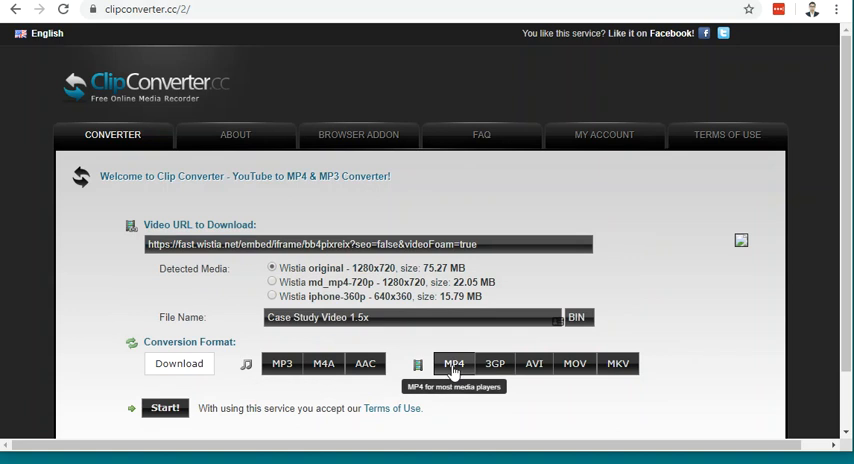
pyautogui.scroll(-3)
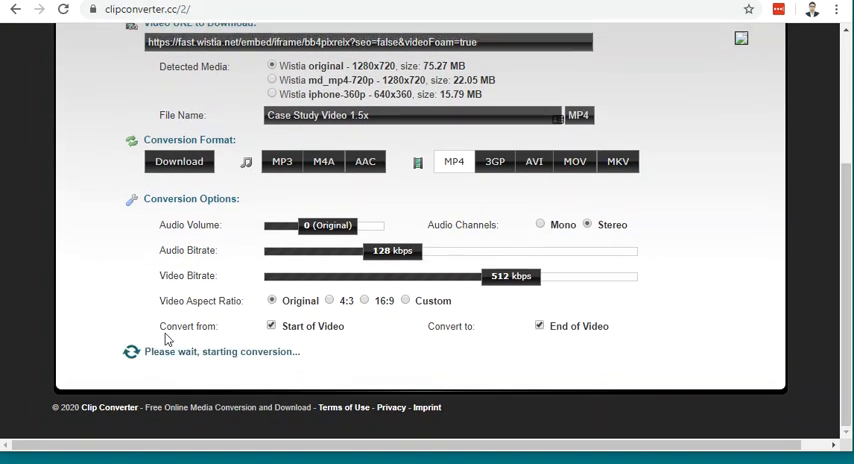
# Start converting Case Study Video 1.5x to MP4 and watch the recording progress
pyautogui.click(178, 161)
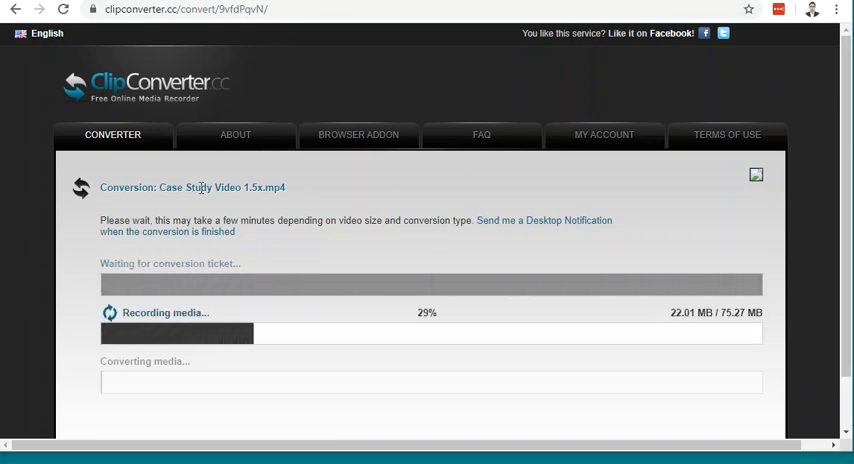
pyautogui.scroll(-3)
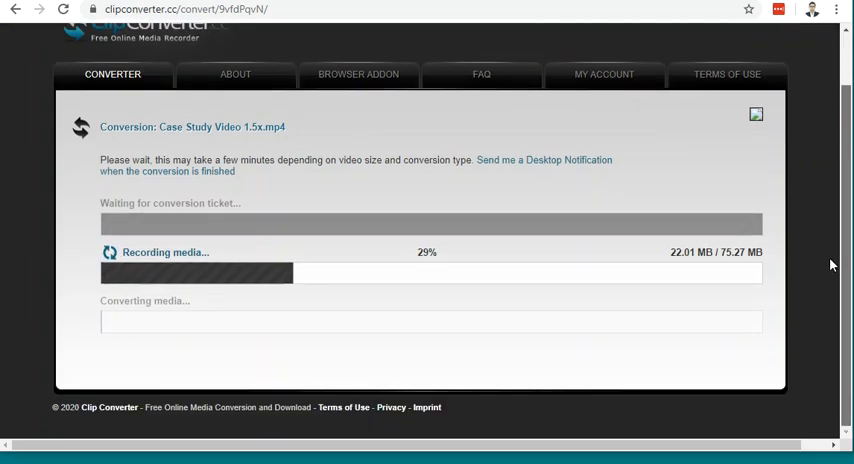
pyautogui.moveTo(438, 146)
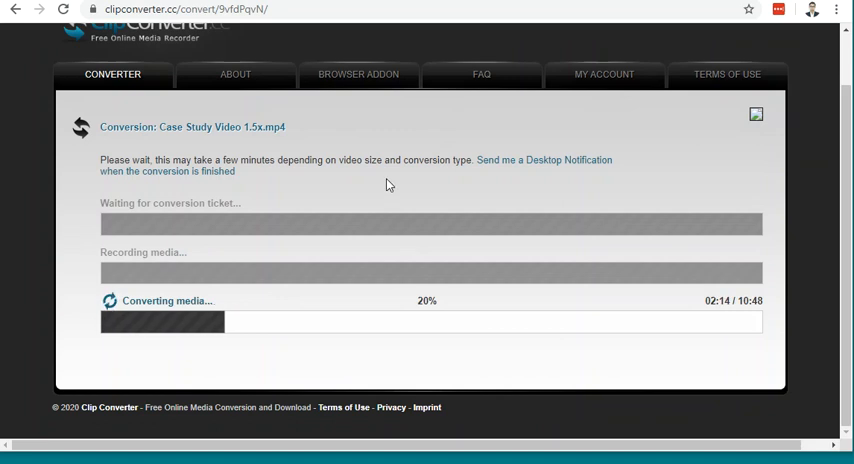
pyautogui.moveTo(496, 190)
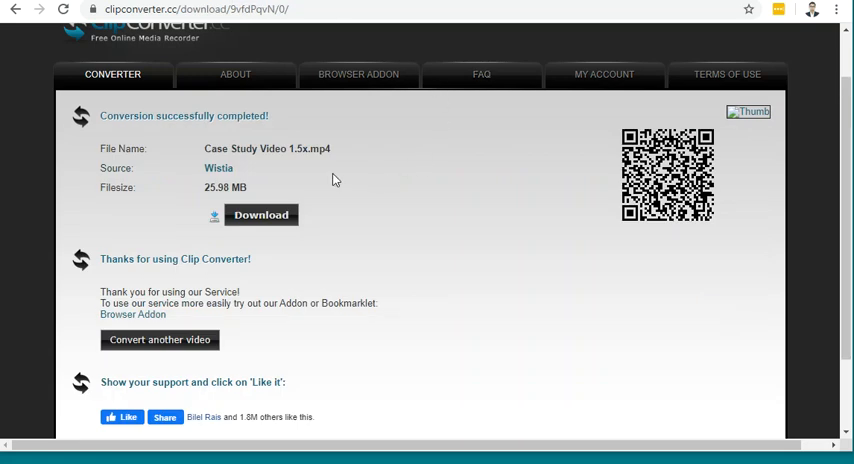
pyautogui.moveTo(420, 214)
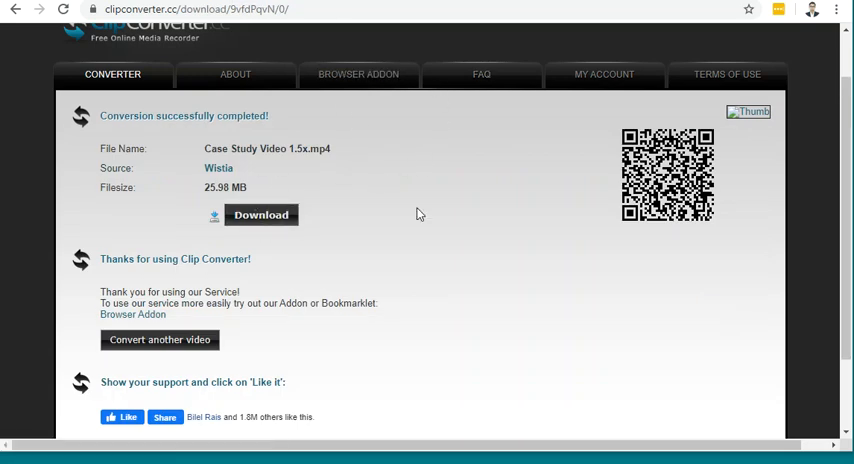
# Download the 25.98 MB Case Study Video 1.5x.mp4 and close Chrome's download bar
pyautogui.click(261, 214)
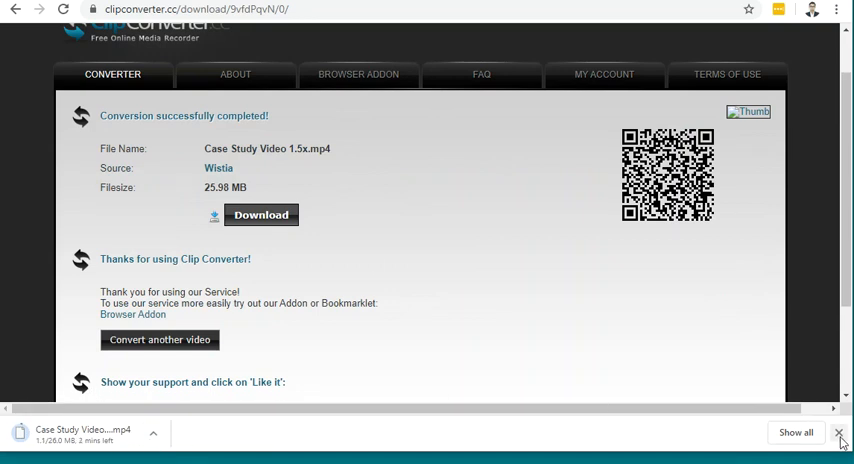
pyautogui.click(838, 432)
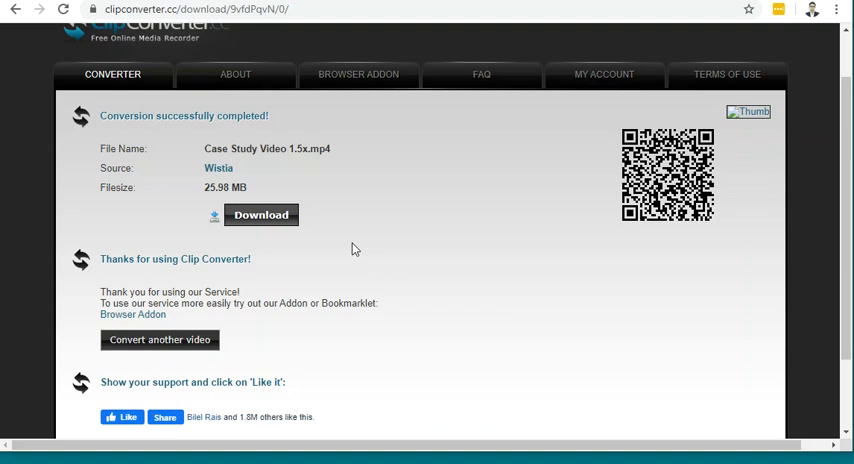